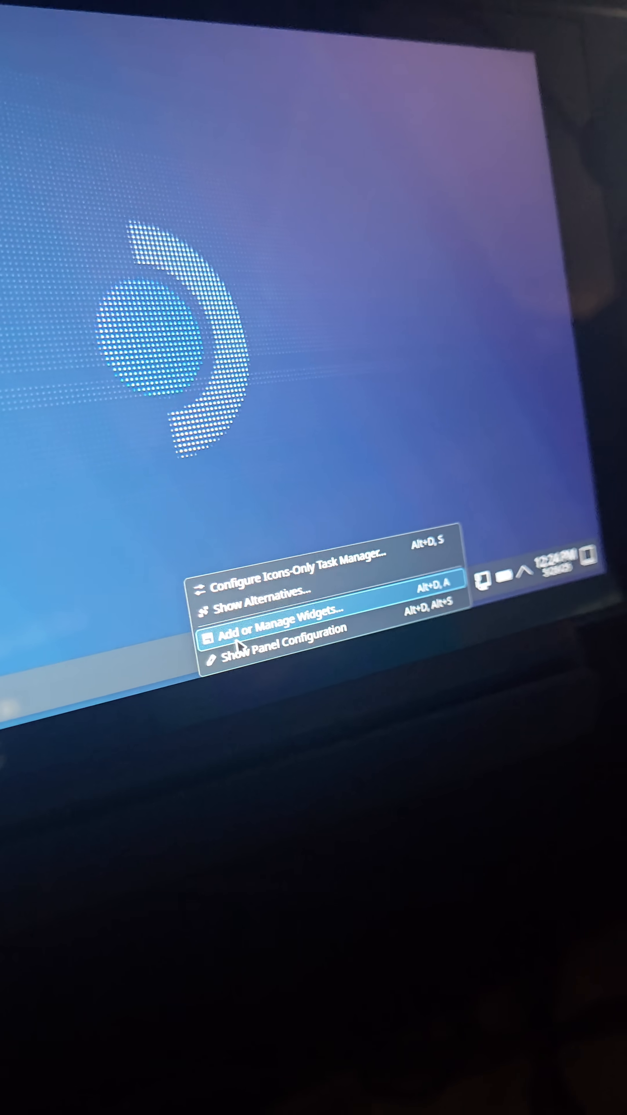
Step: Show the panel configuration, then exit edit mode leaving the panel along the bottom
click(281, 644)
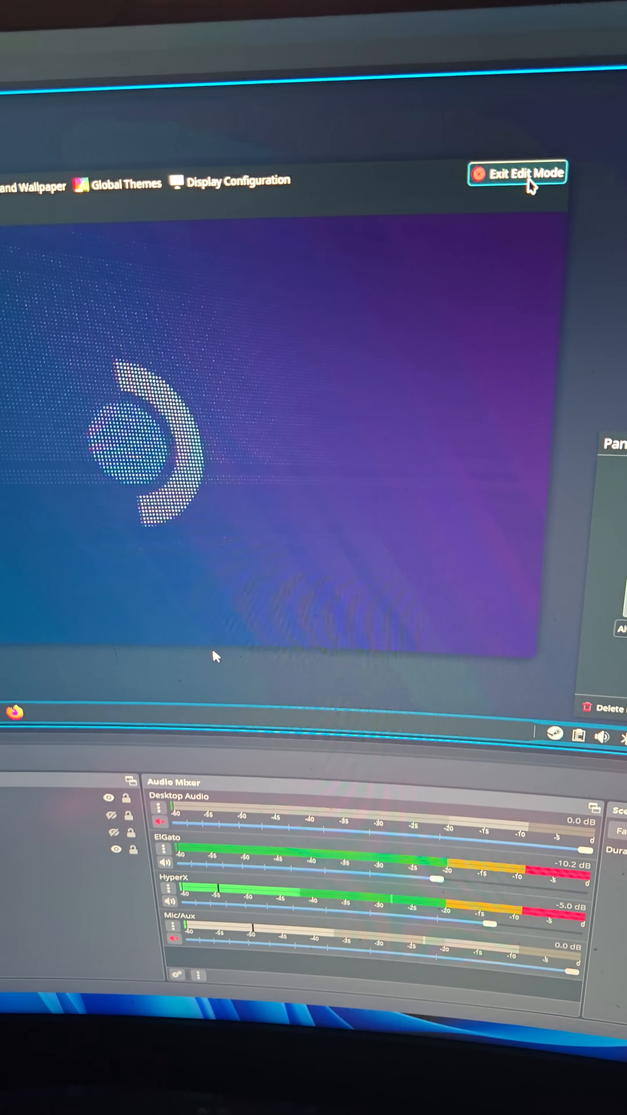
click(522, 173)
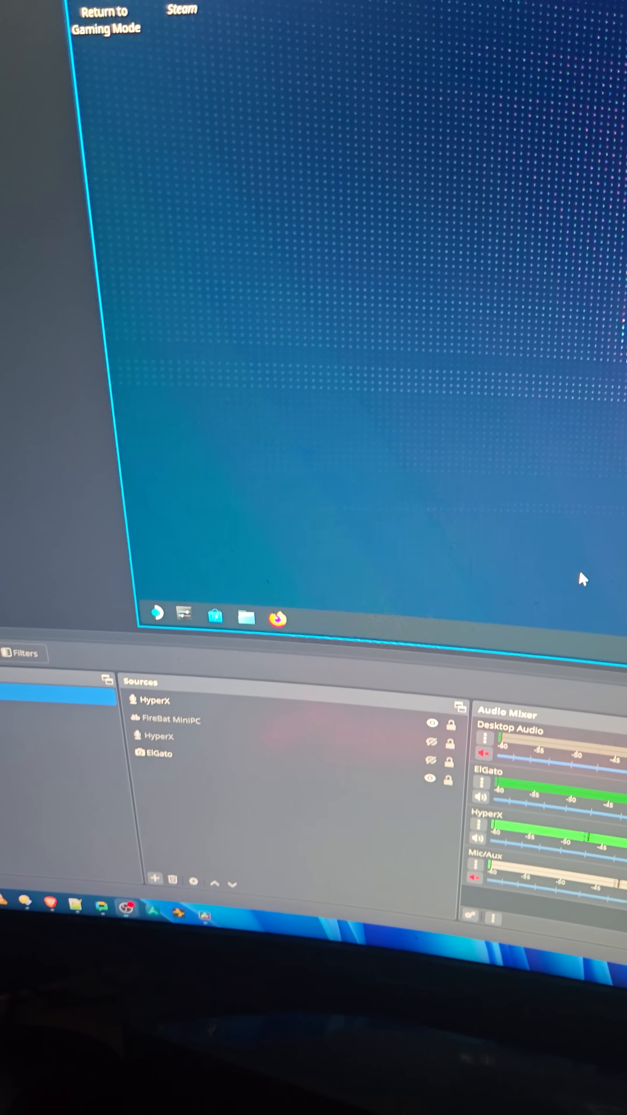